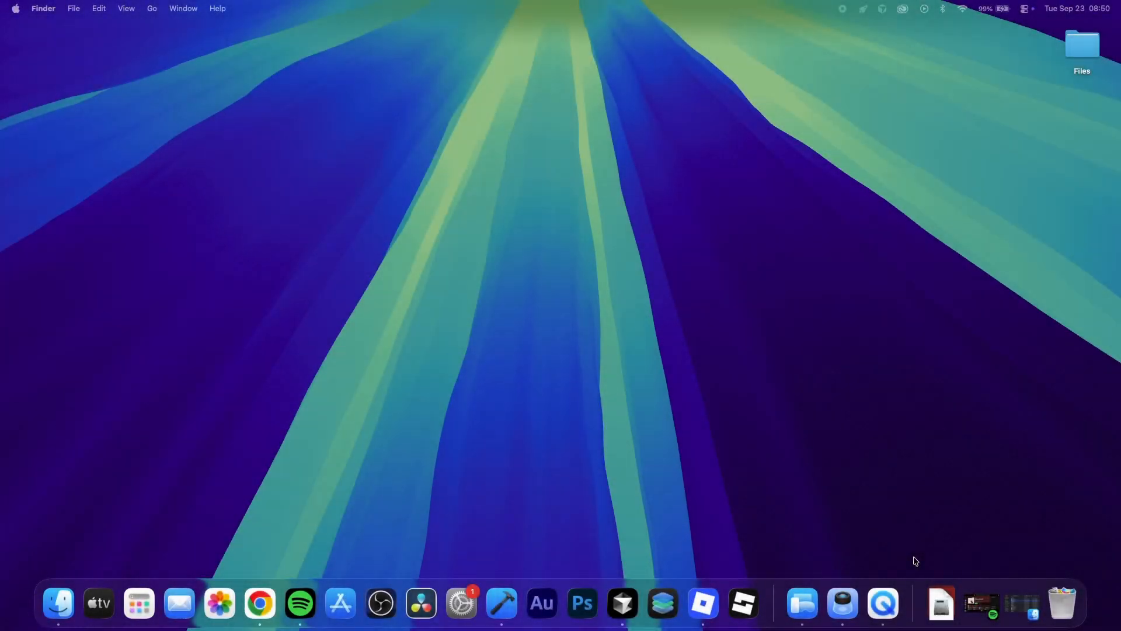
Force-quit Roblox through Apple menu > Force Quit and close the Force Quit Applications window
click(702, 605)
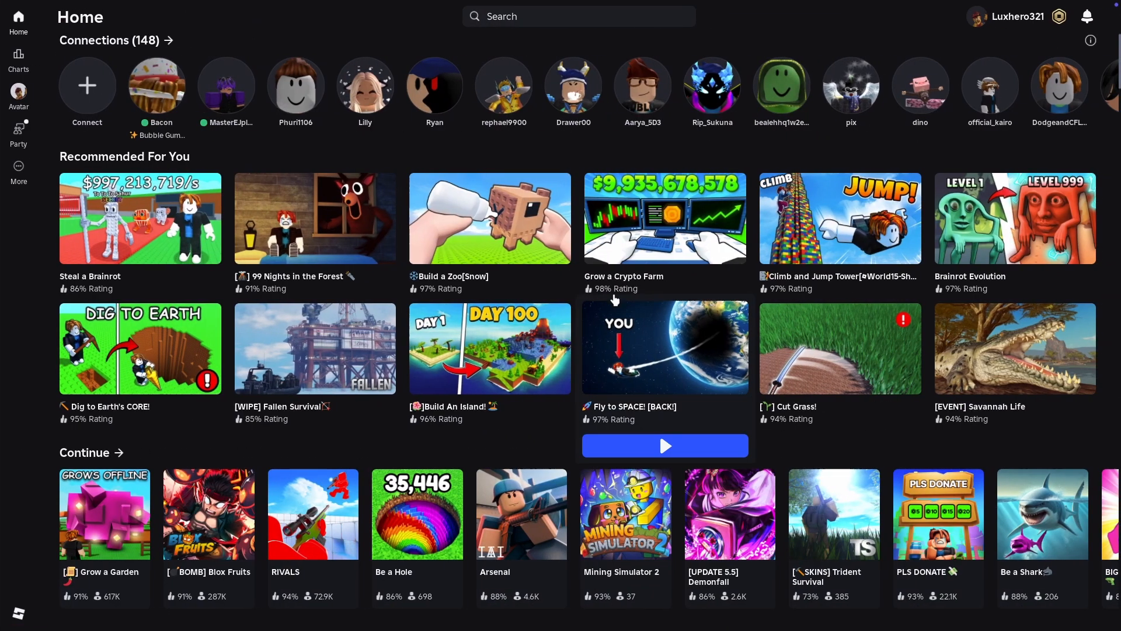
scroll(down, 3)
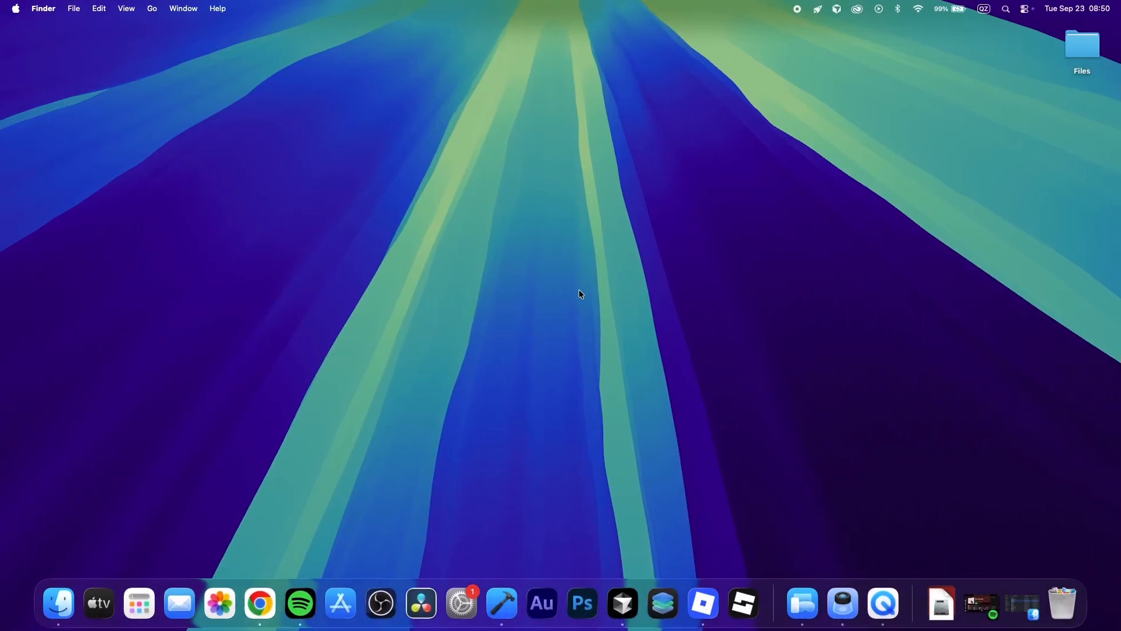
mouse_move(213, 134)
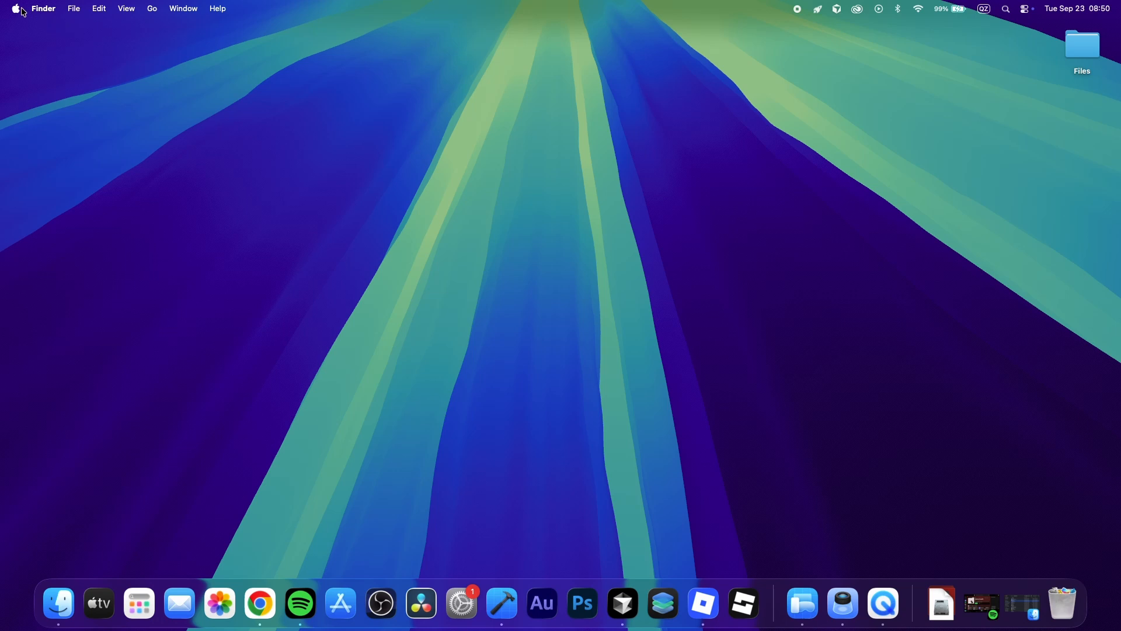
click(14, 9)
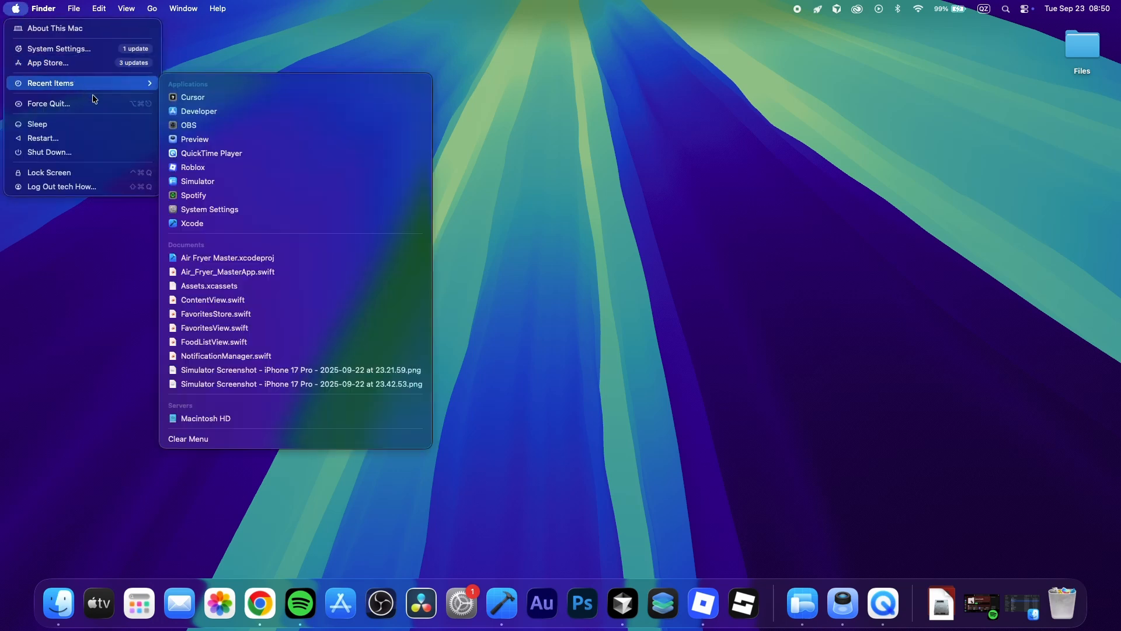
click(48, 102)
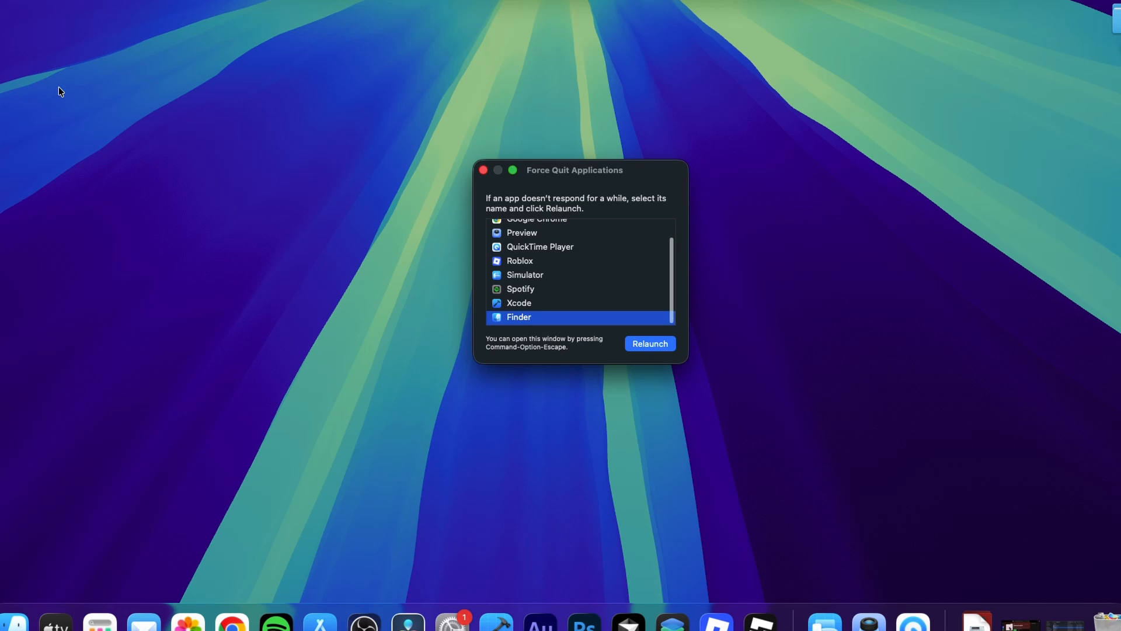
click(520, 261)
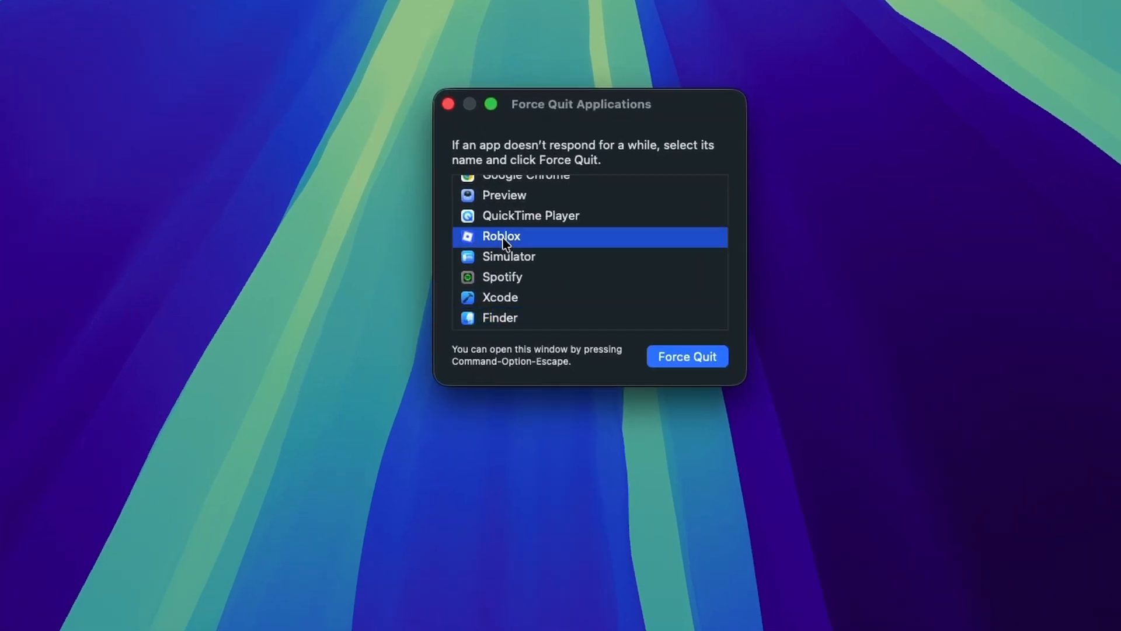
click(686, 356)
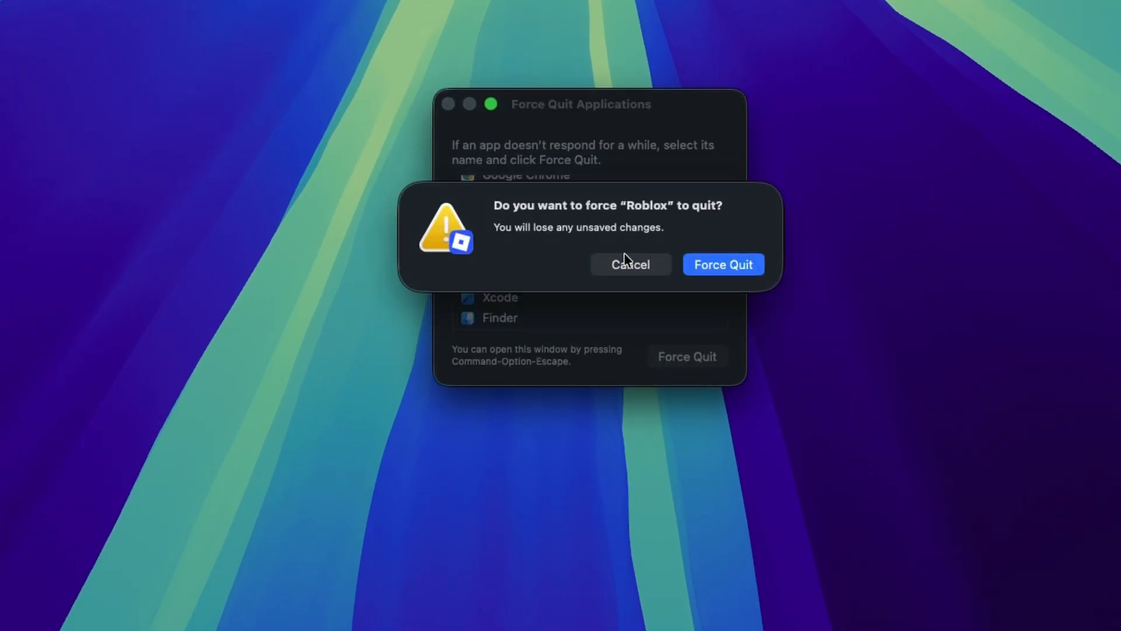
click(630, 264)
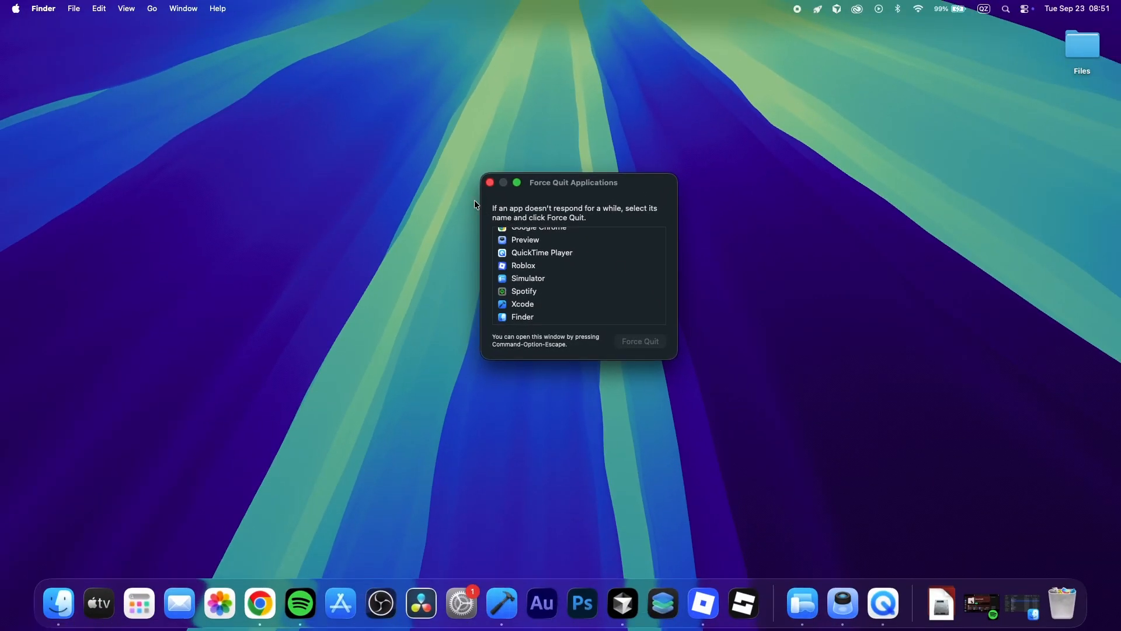
click(491, 182)
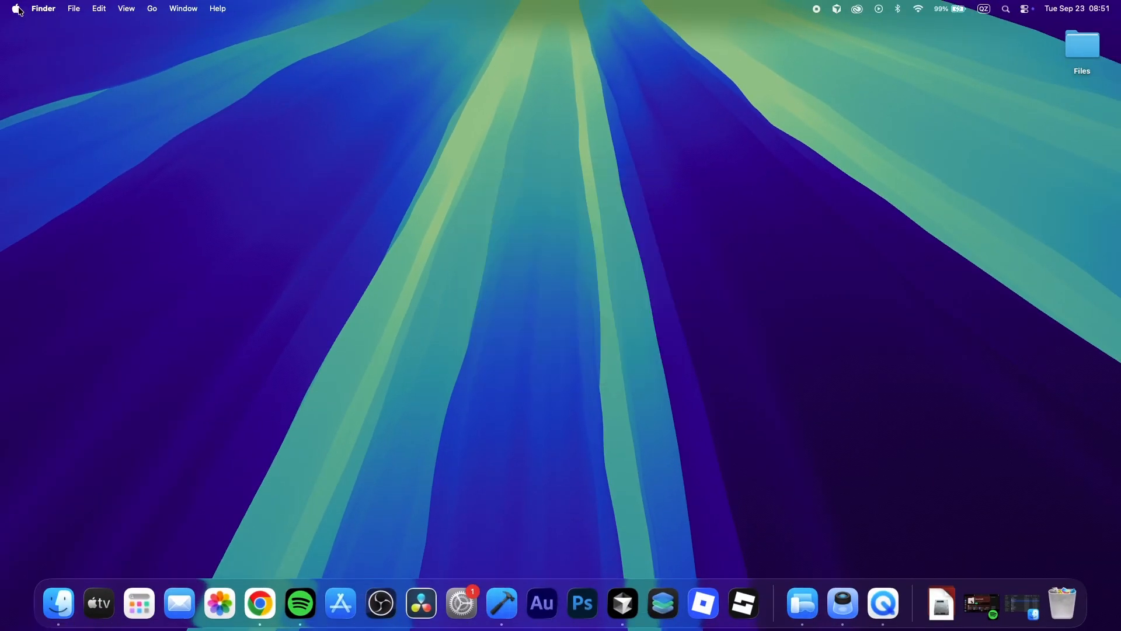
Open System Settings, confirm Software Update reports the Mac up to date, and return to General
click(461, 603)
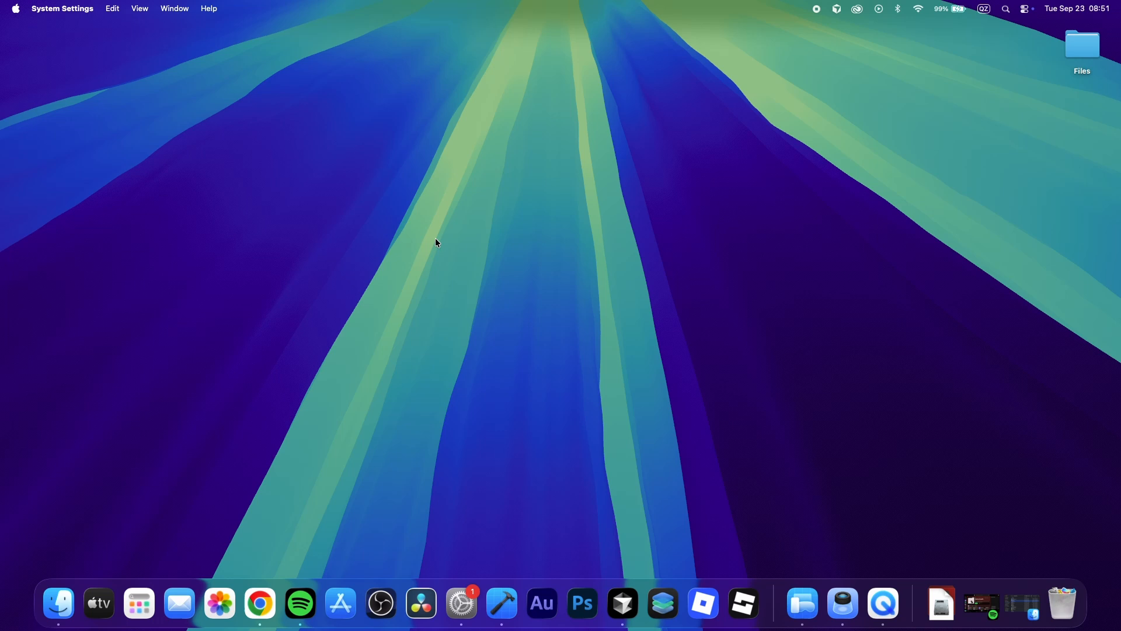
click(460, 602)
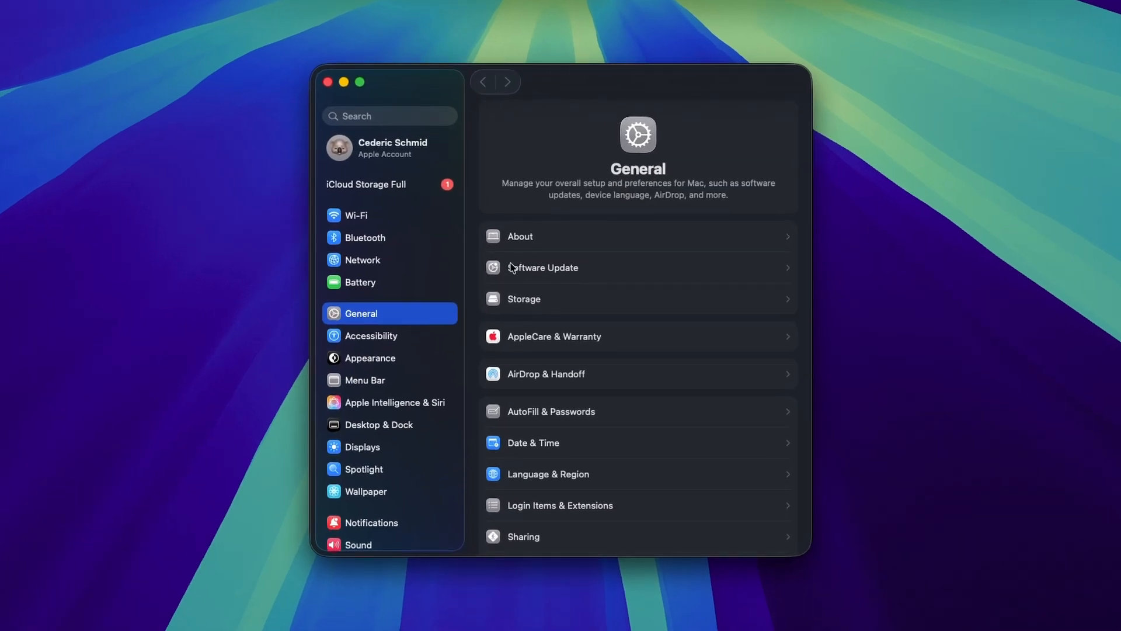
click(544, 267)
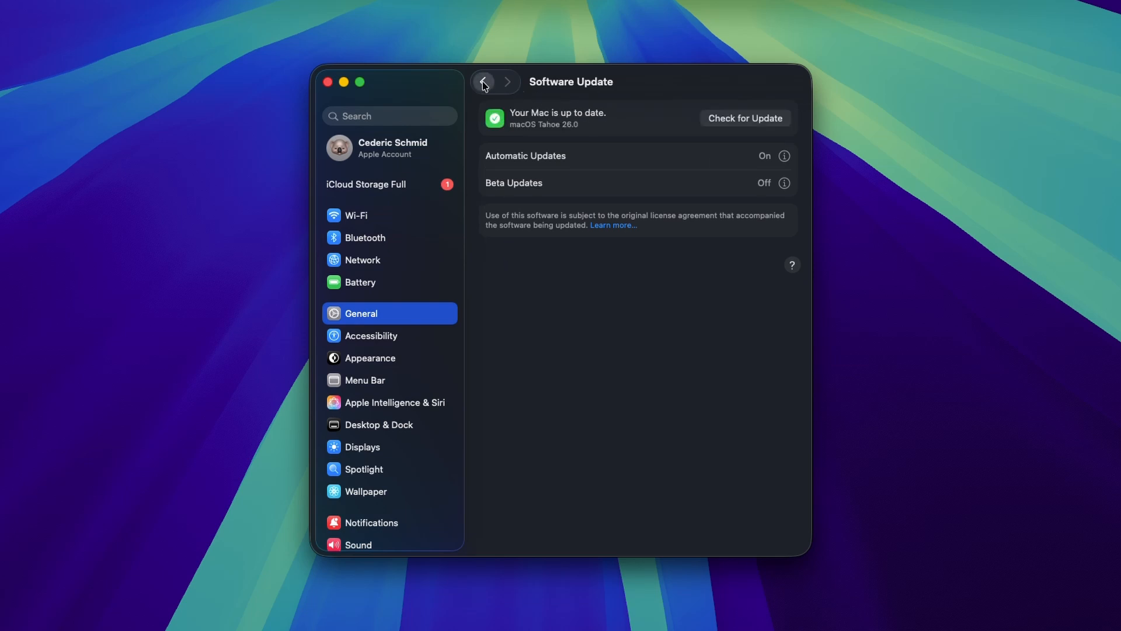
click(484, 82)
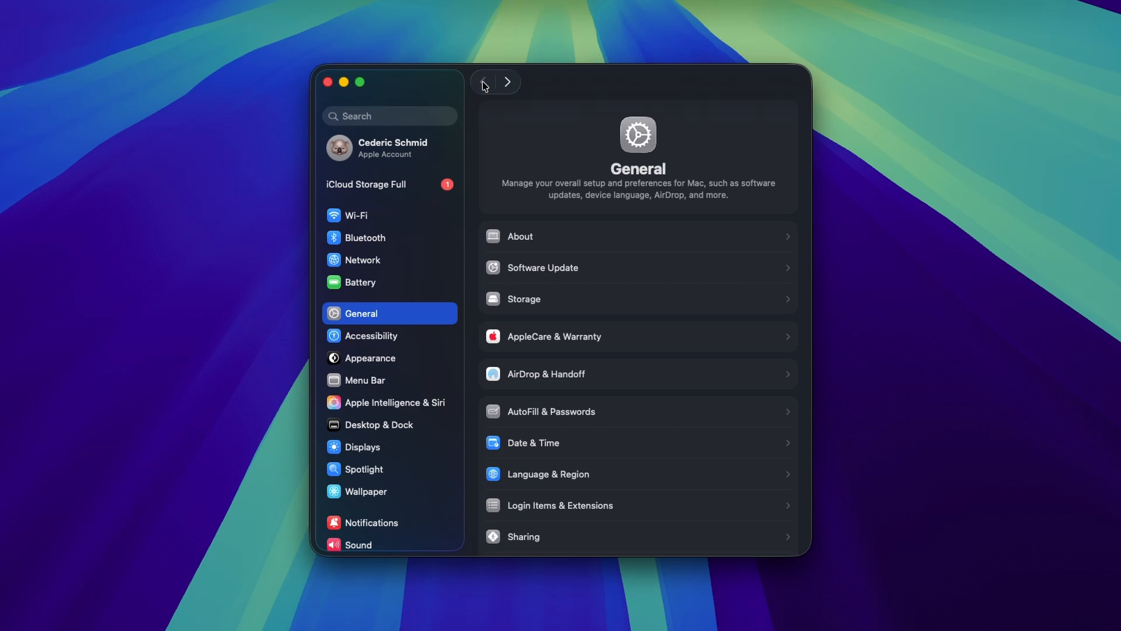
mouse_move(504, 269)
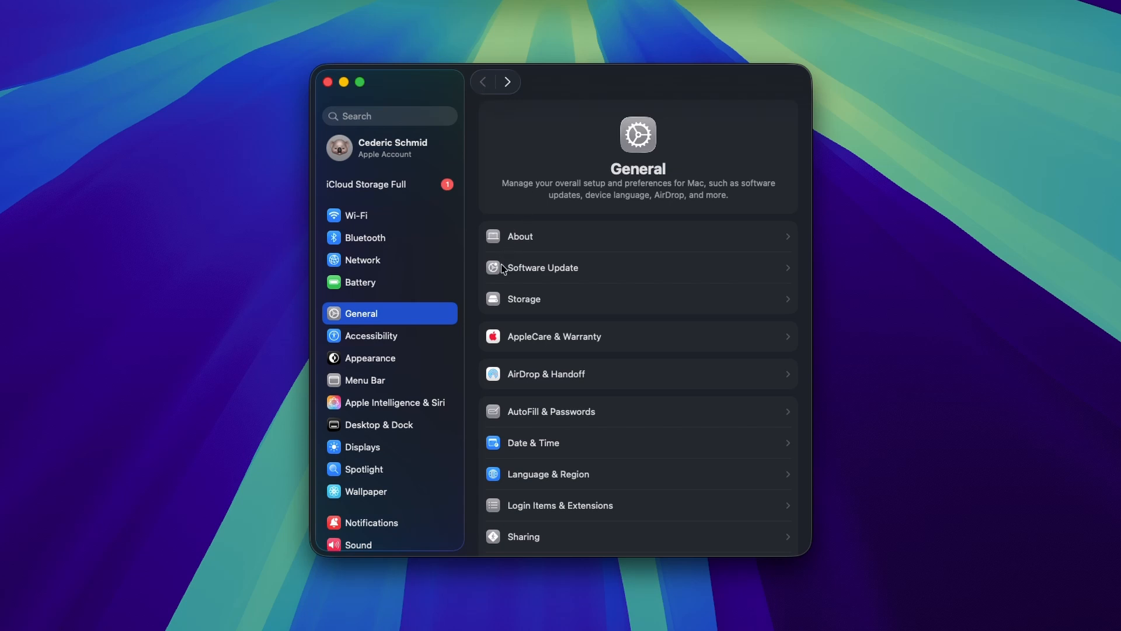
Open Storage and scroll through the breakdown showing 224.5 GB of 245 GB used
click(523, 298)
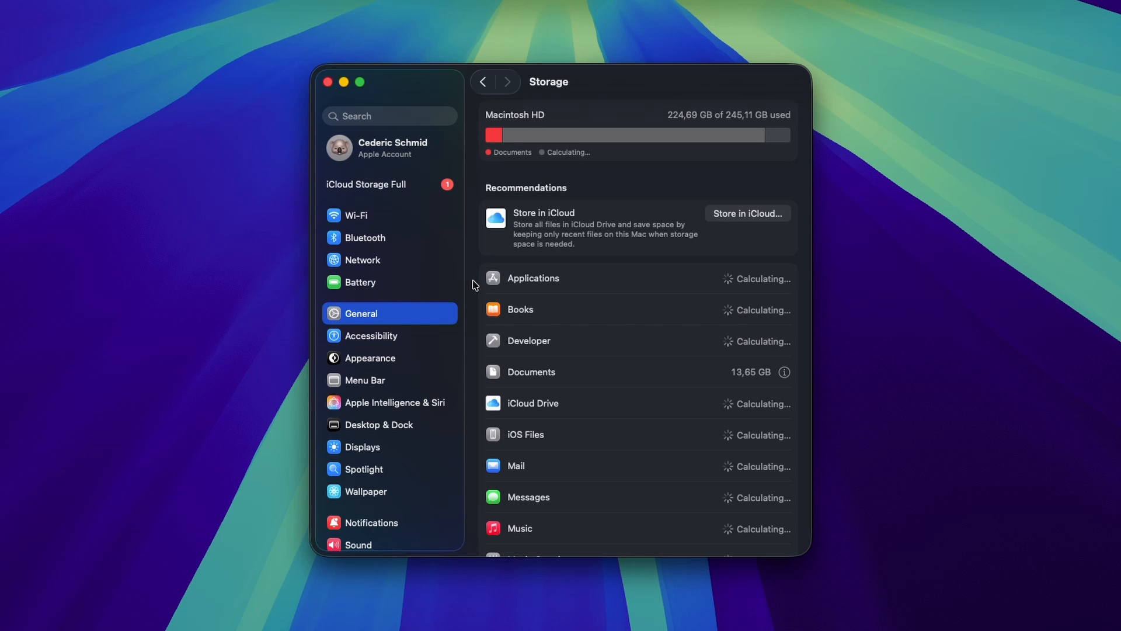
mouse_move(744, 159)
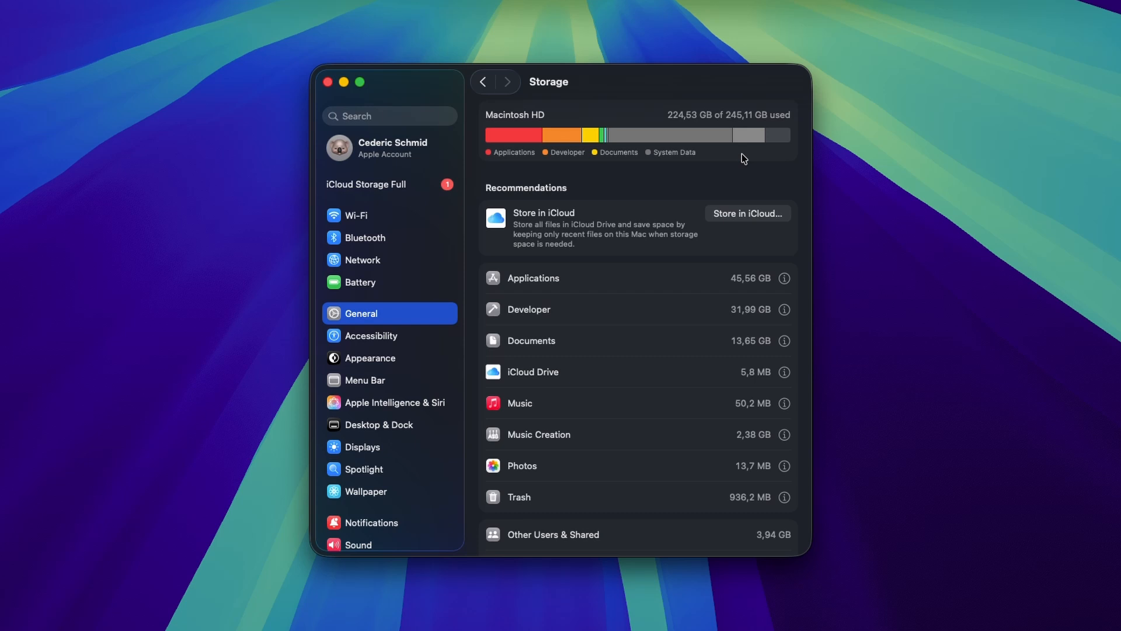
mouse_move(679, 271)
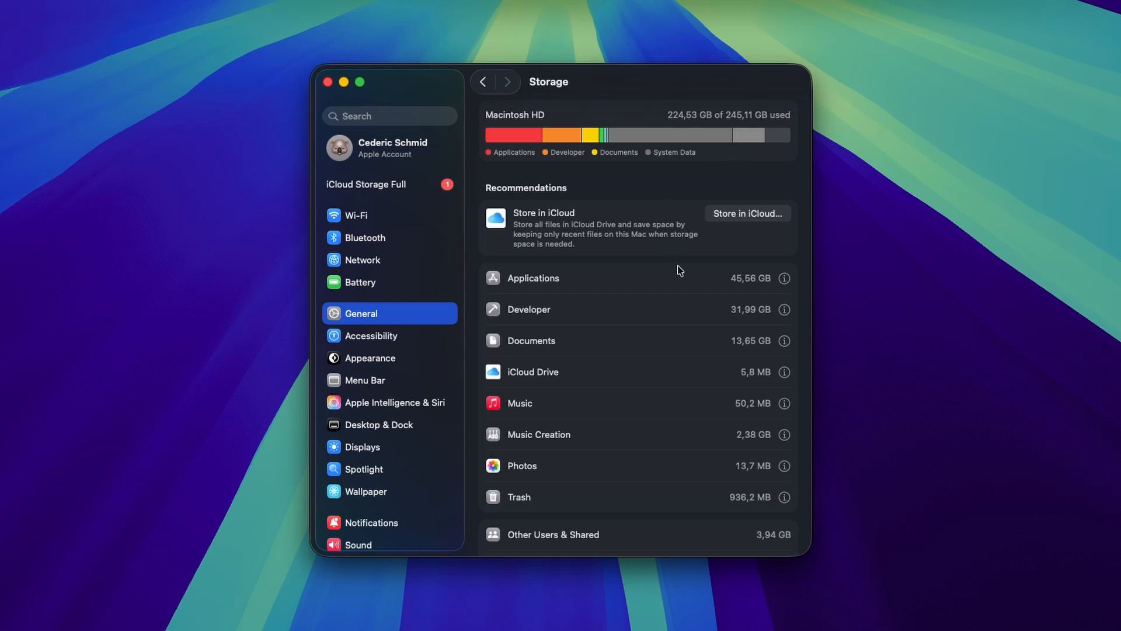
scroll(down, 3)
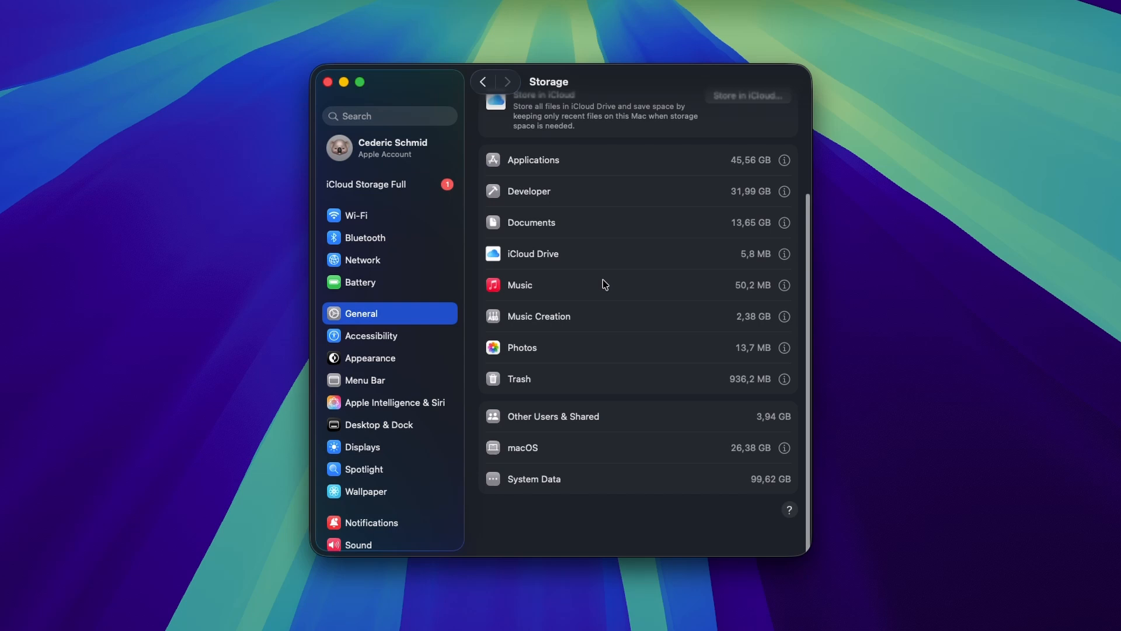
scroll(up, 3)
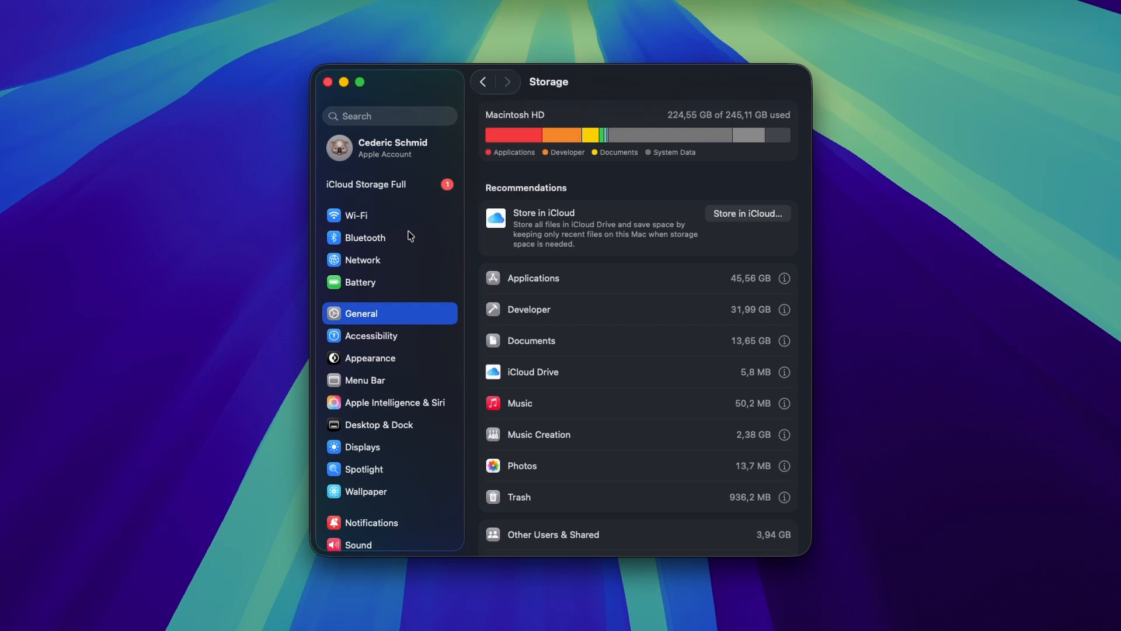
click(363, 259)
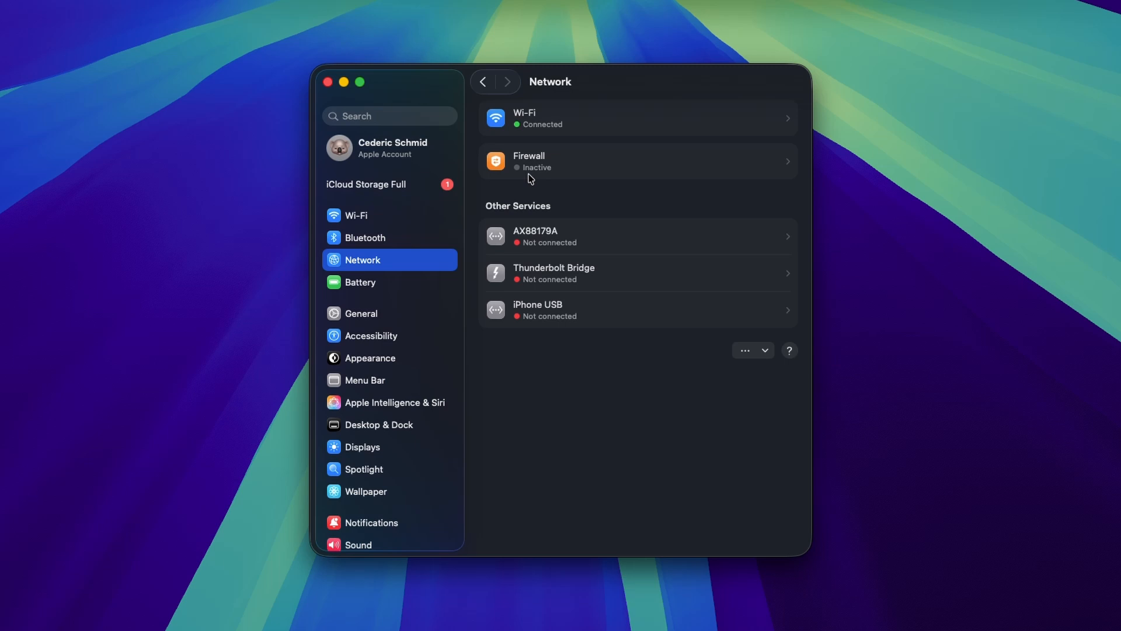
Verify the firewall is off, then return to the Network settings and scroll down
click(637, 161)
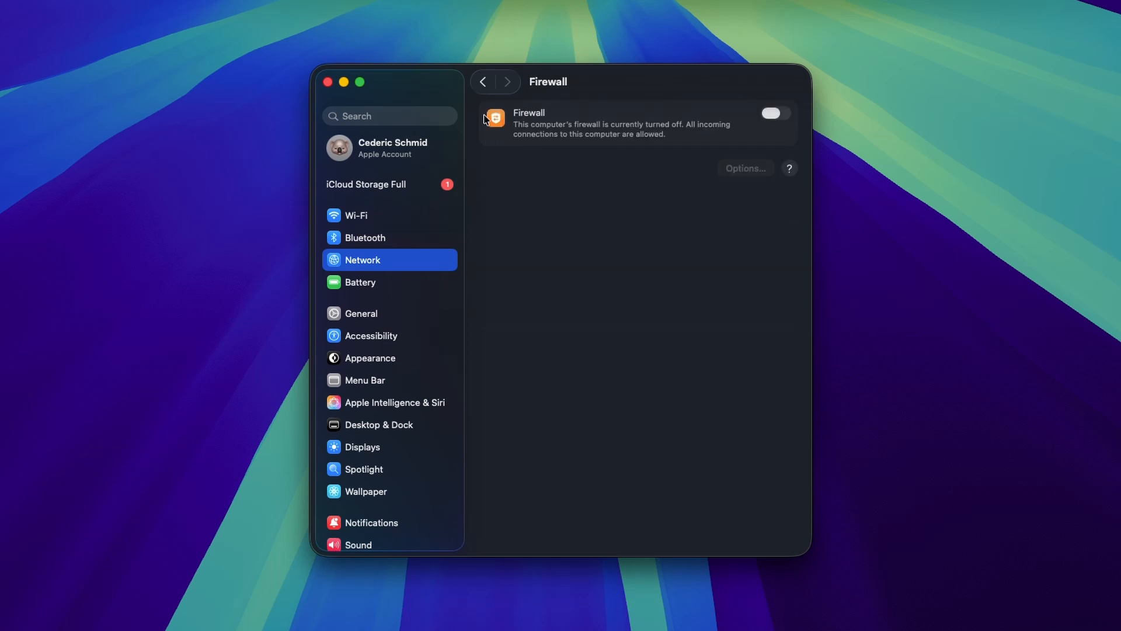
click(483, 81)
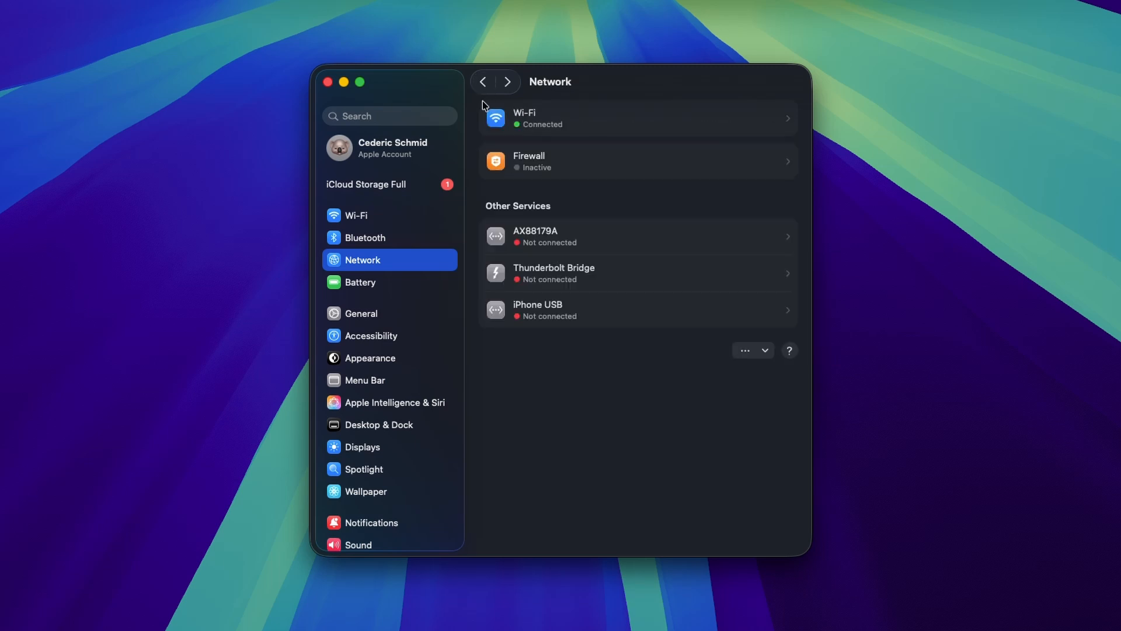
mouse_move(549, 370)
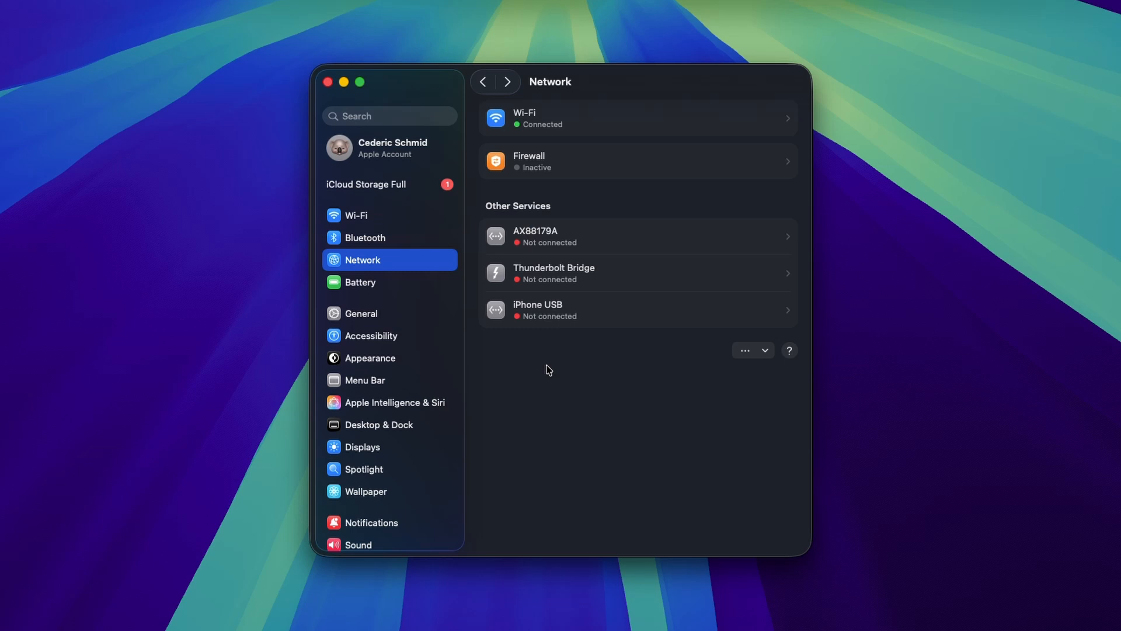
mouse_move(420, 258)
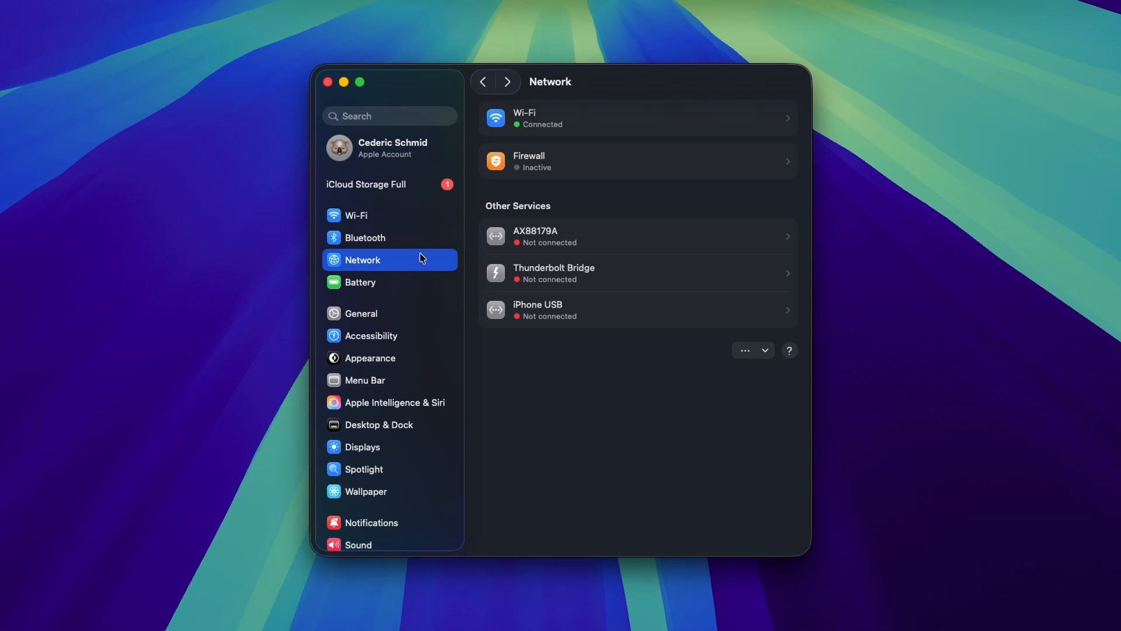
scroll(down, 3)
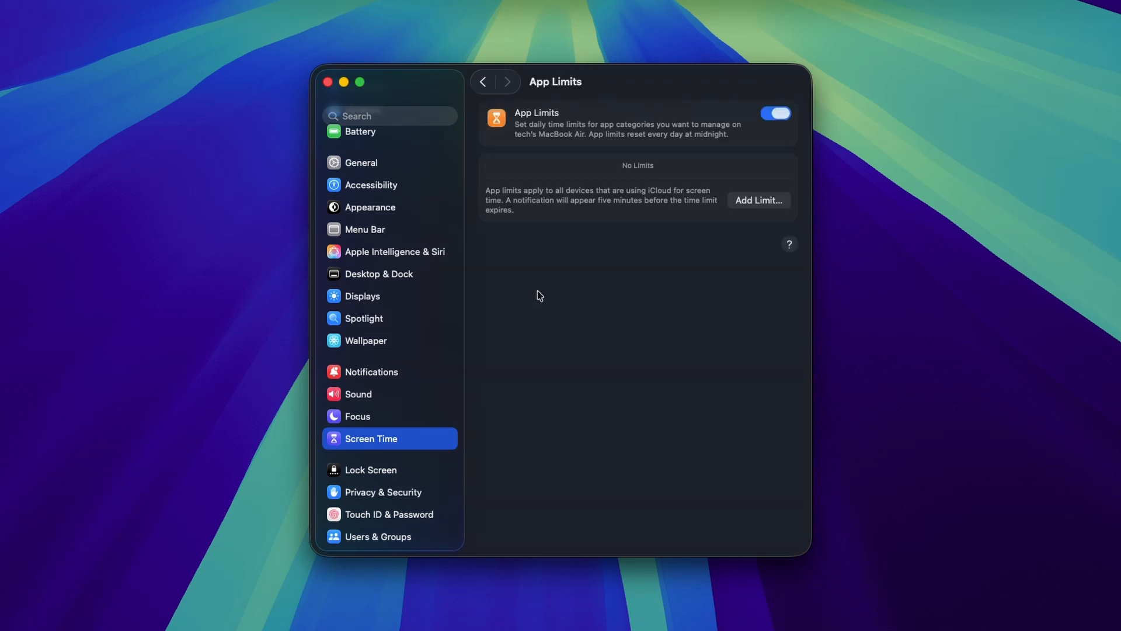
Turn off App Limits, cancel adding a new limit, and return to the Screen Time overview
click(775, 113)
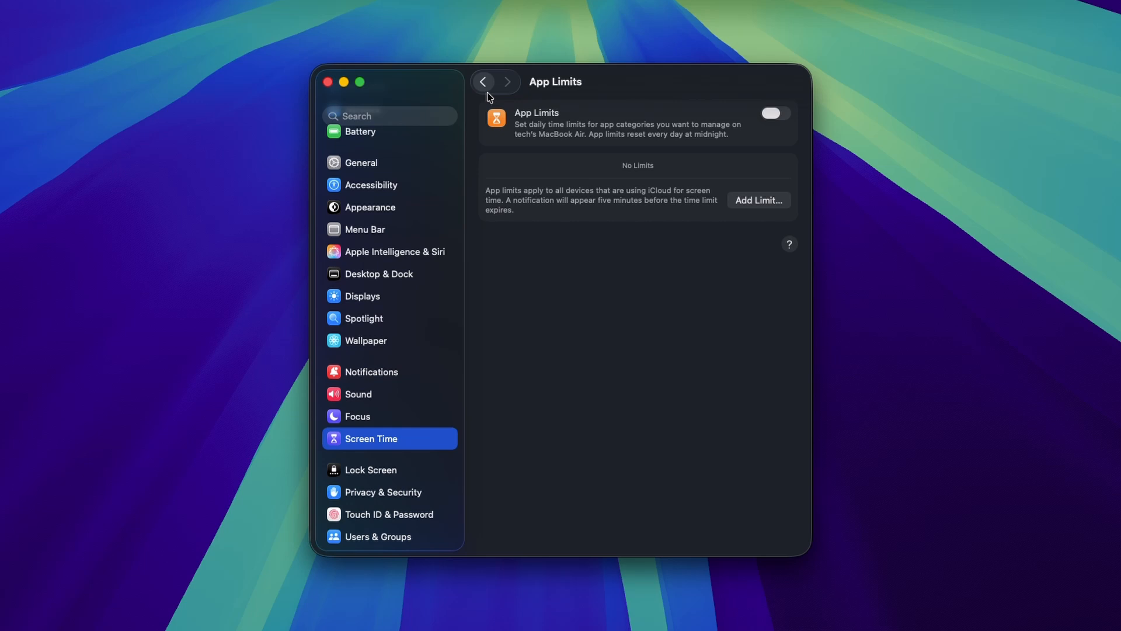
click(758, 200)
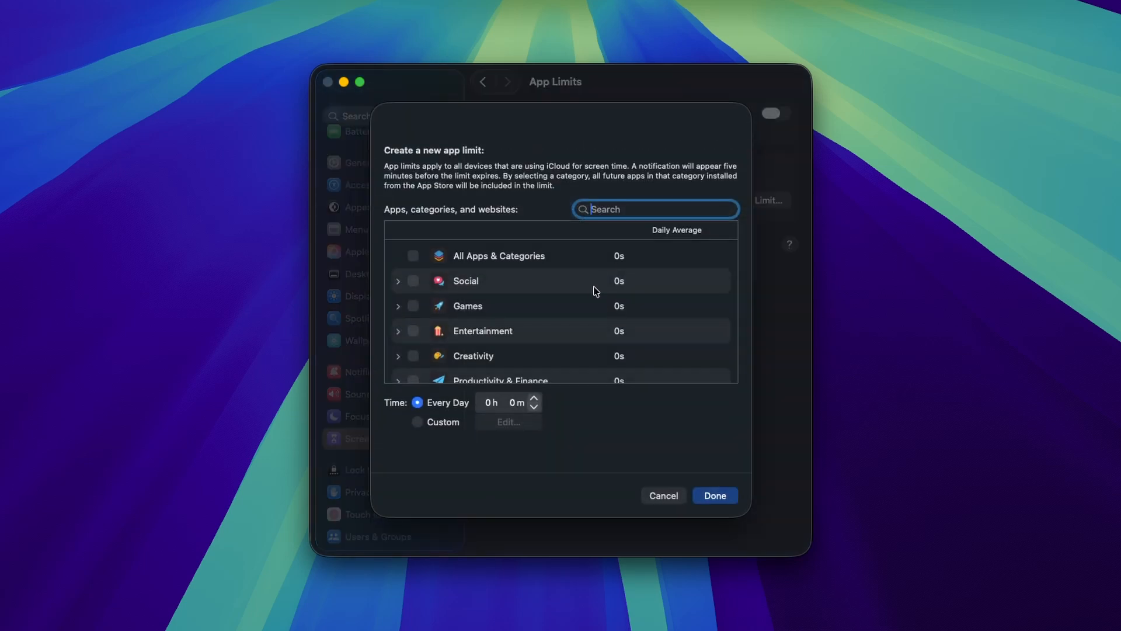
click(663, 495)
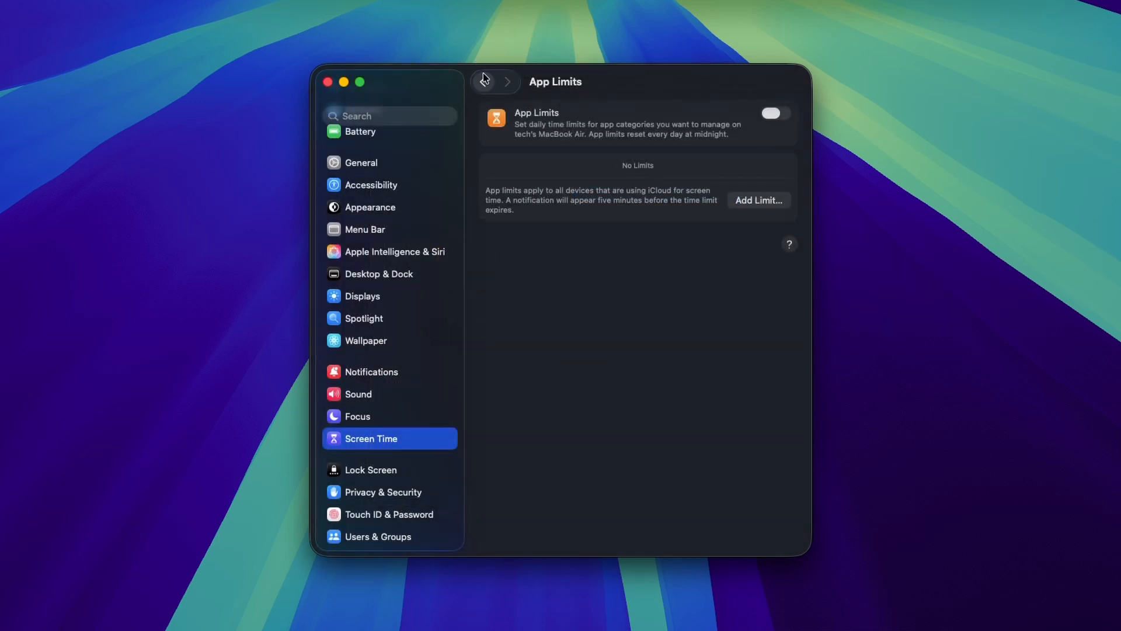
click(484, 81)
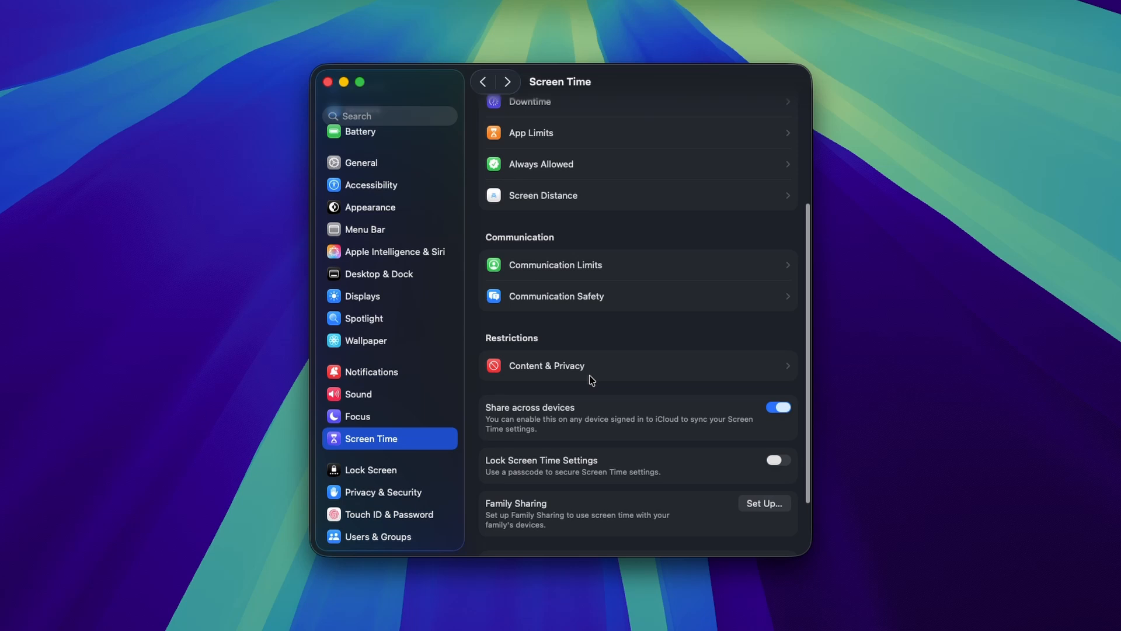
click(546, 366)
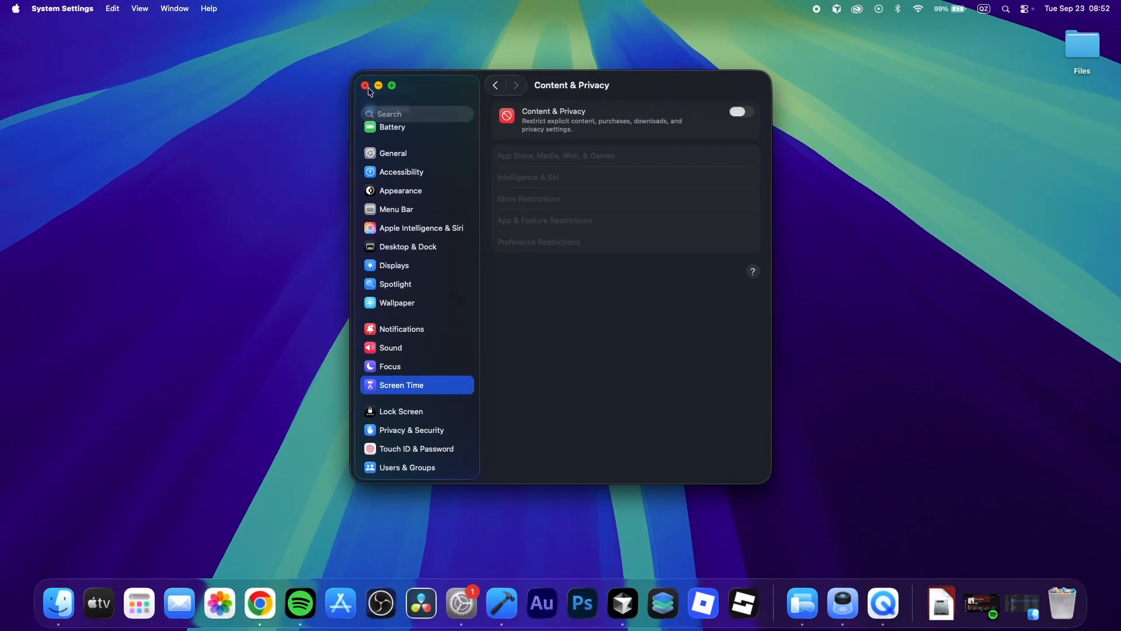
Close System Settings after confirming Content & Privacy restrictions are off
click(365, 85)
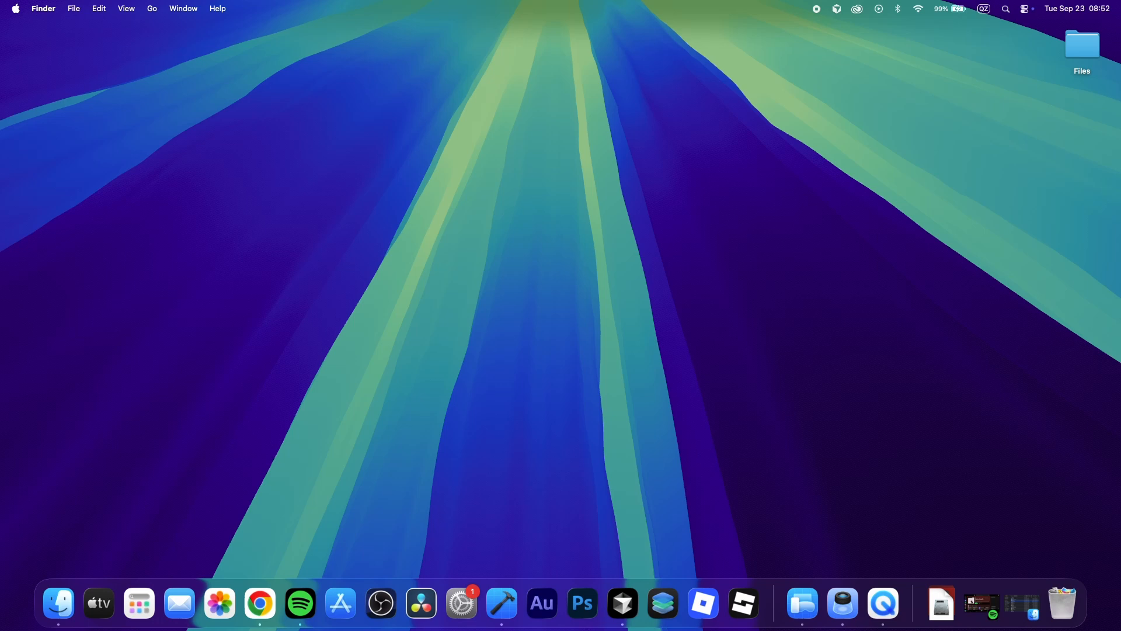
click(15, 9)
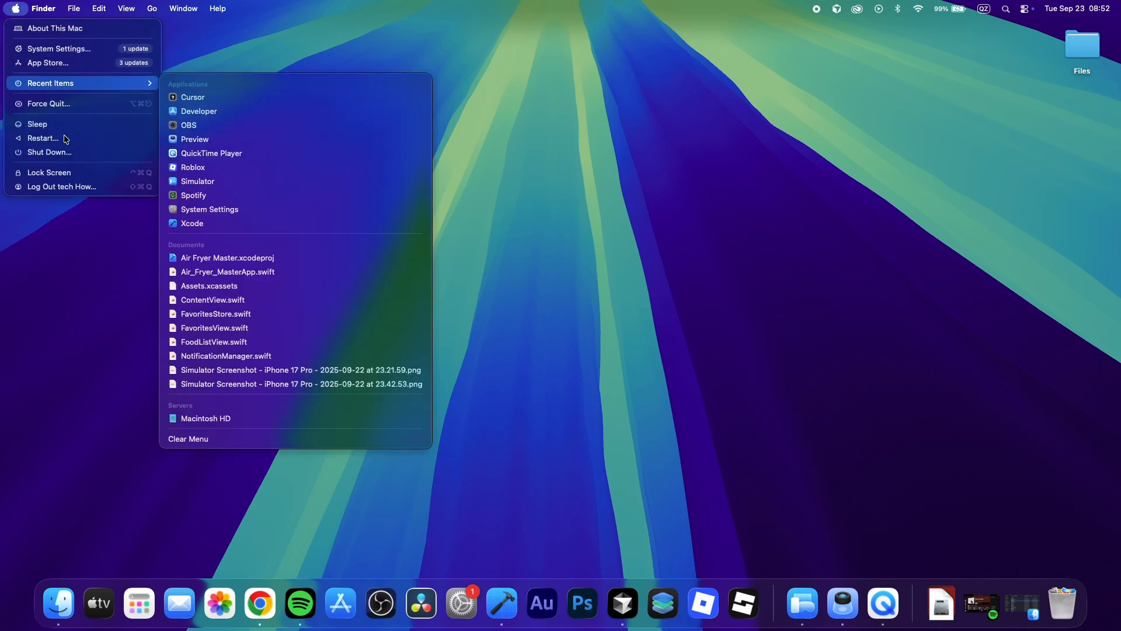
mouse_move(64, 137)
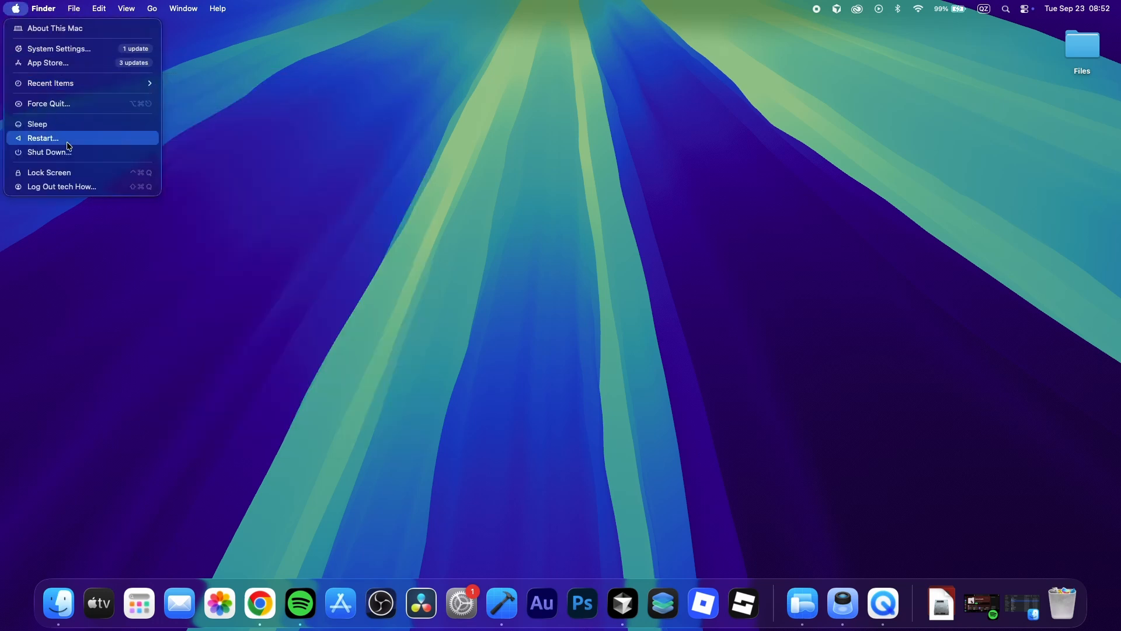
click(417, 313)
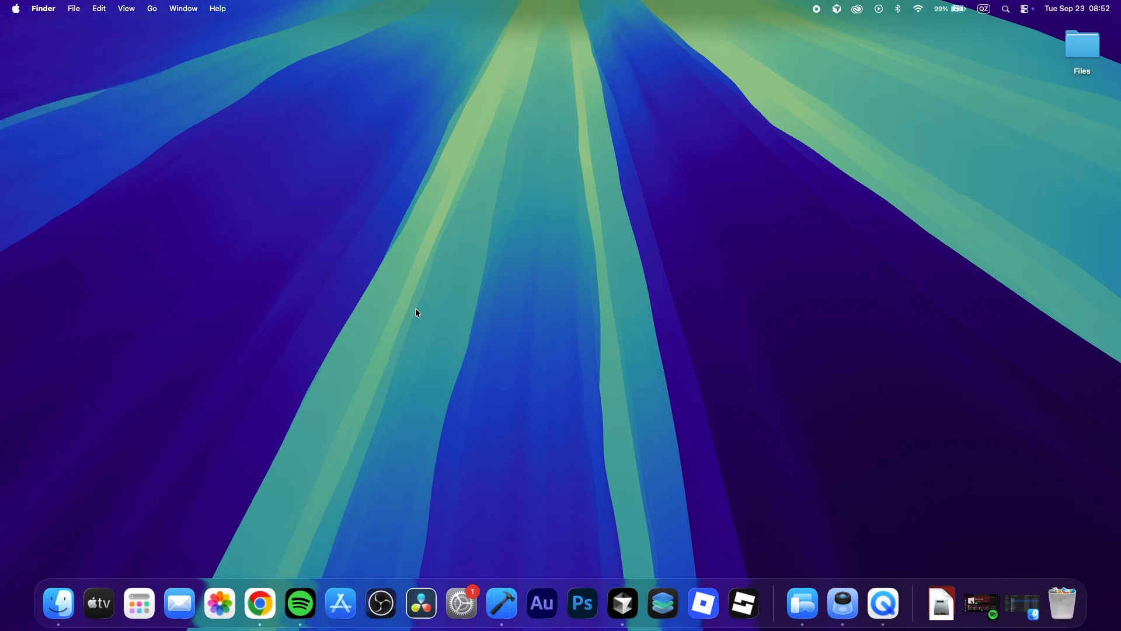
mouse_move(1025, 604)
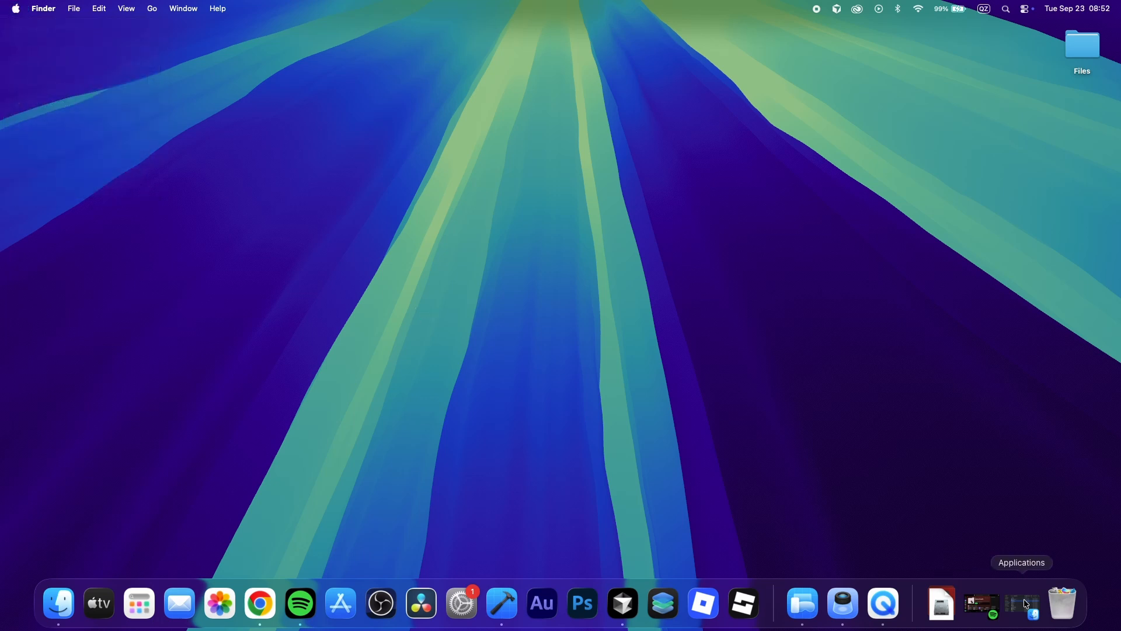
Open the Applications folder from the Dock to find the Roblox app
click(1021, 603)
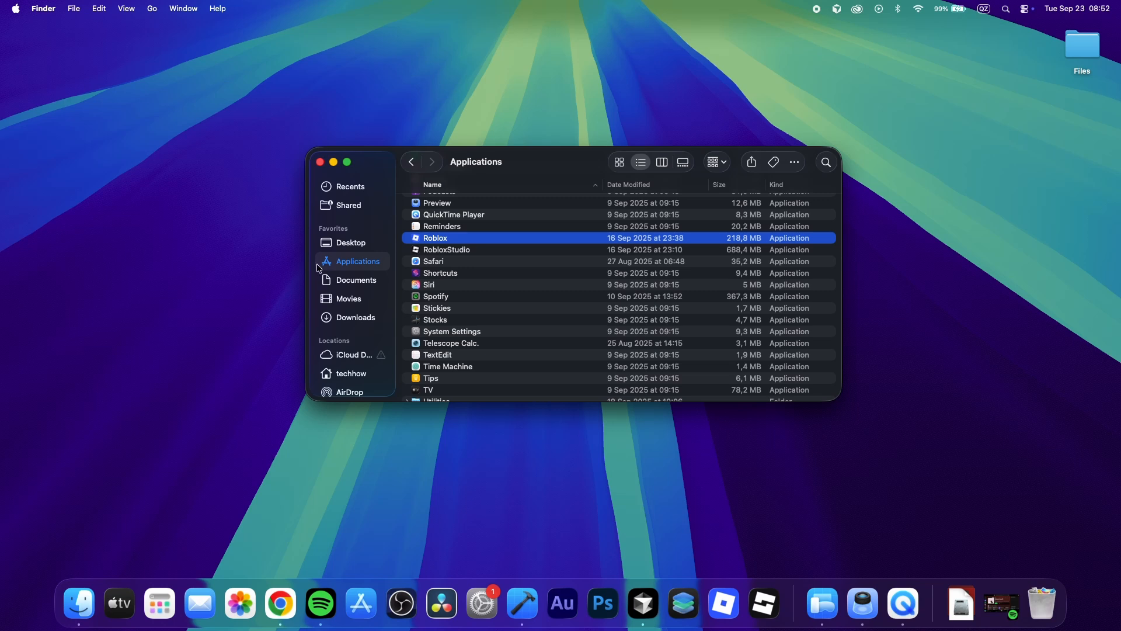
mouse_move(339, 267)
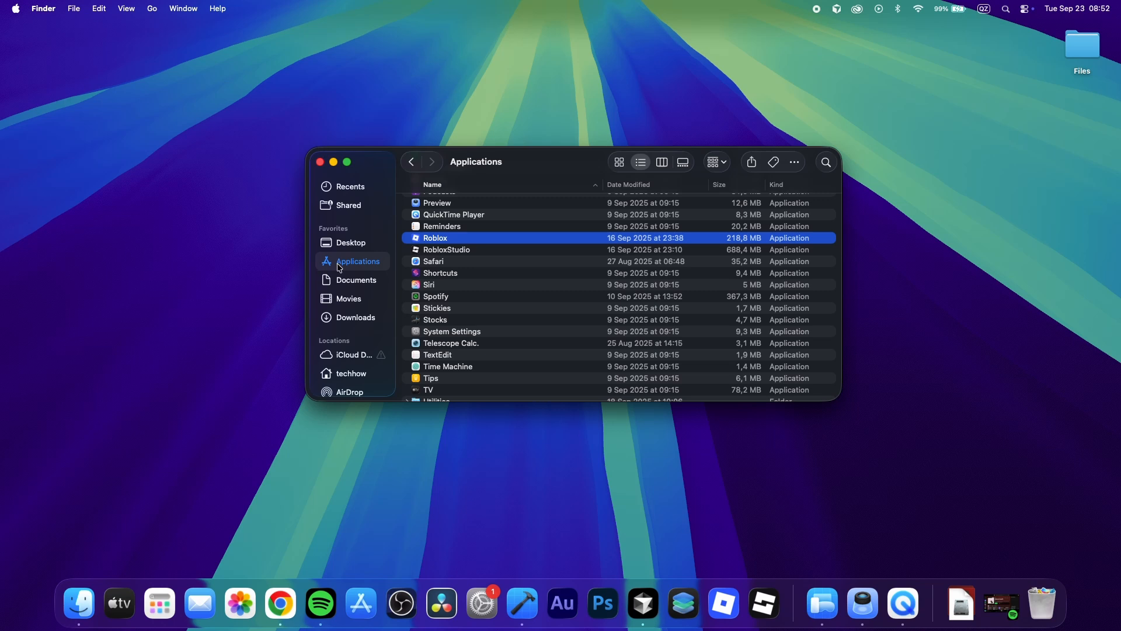
mouse_move(440, 245)
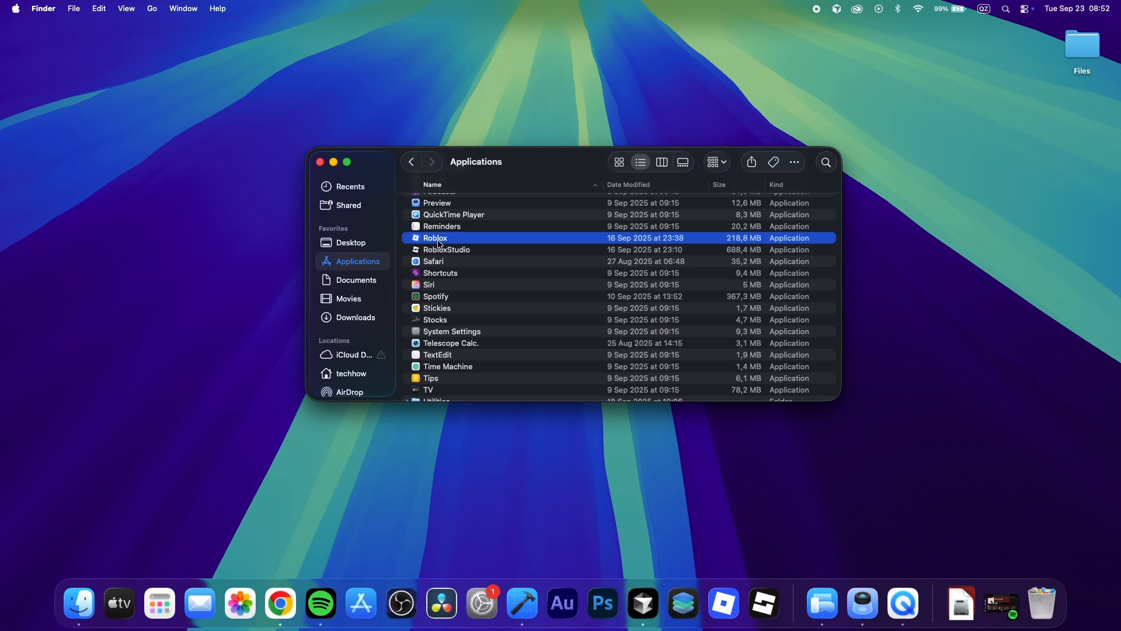
mouse_move(596, 299)
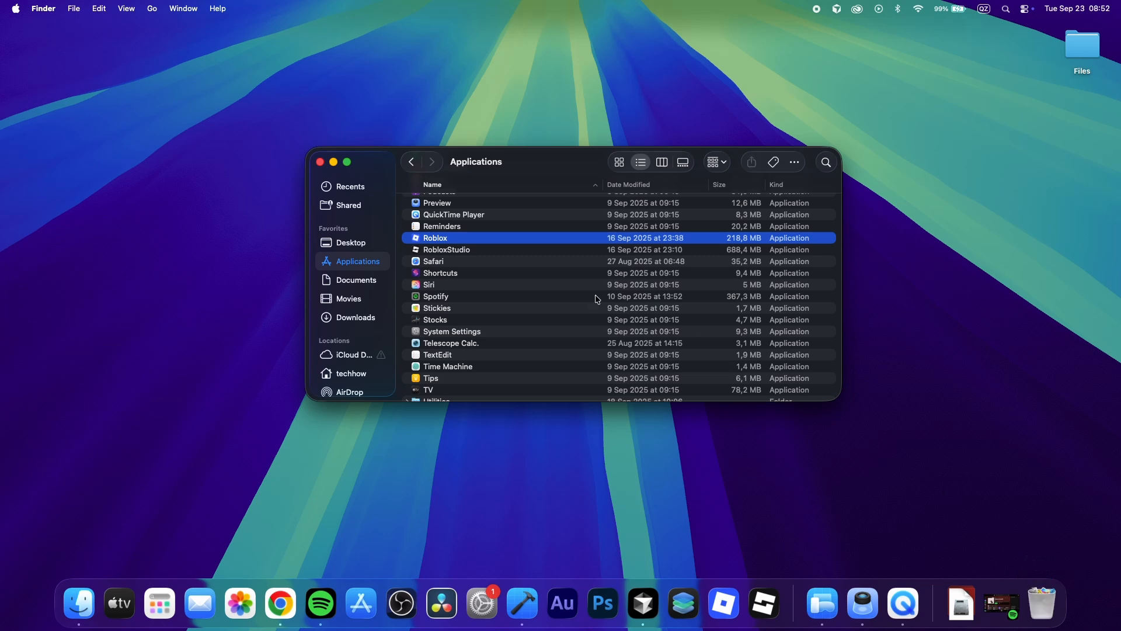
click(320, 162)
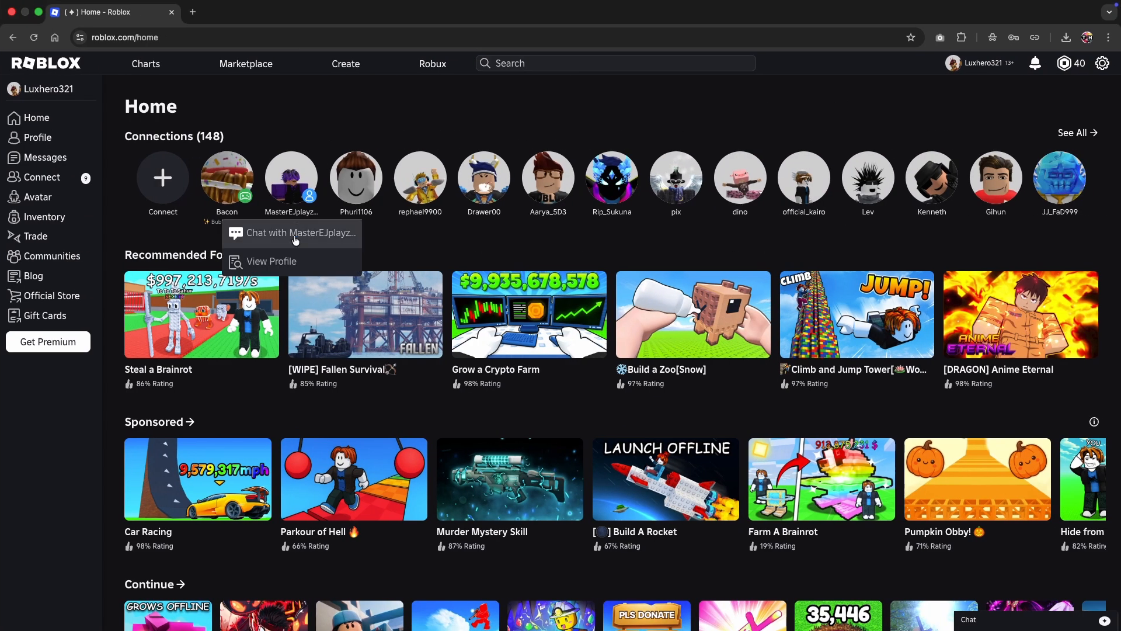
Play Climb and Jump Tower on roblox.com to download Roblox.dmg and confirm it finished
click(856, 315)
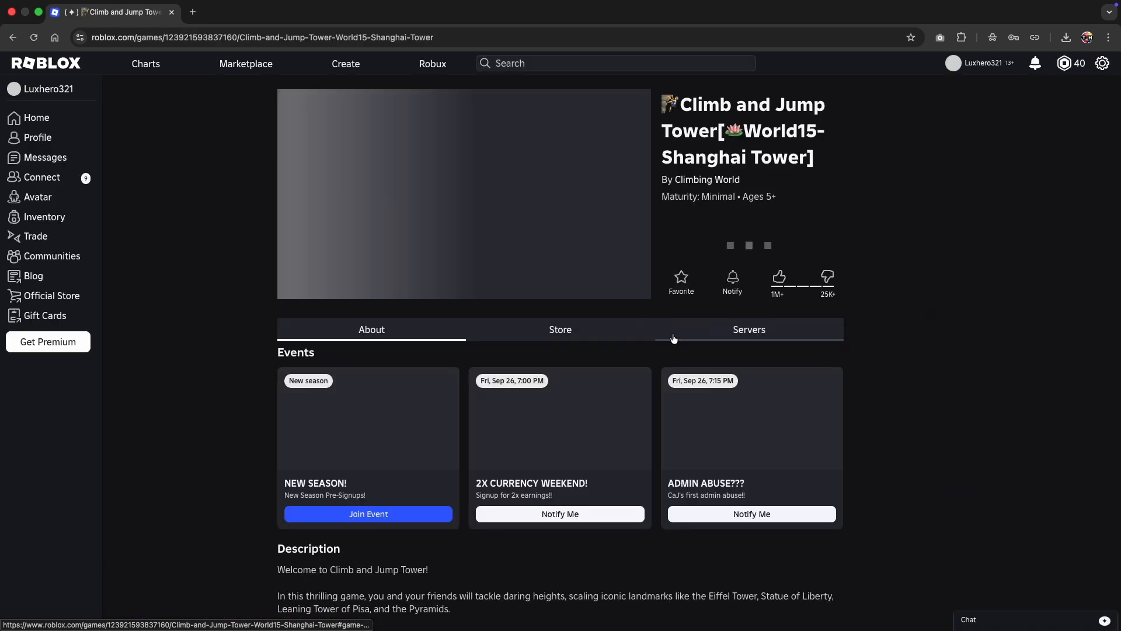
click(749, 244)
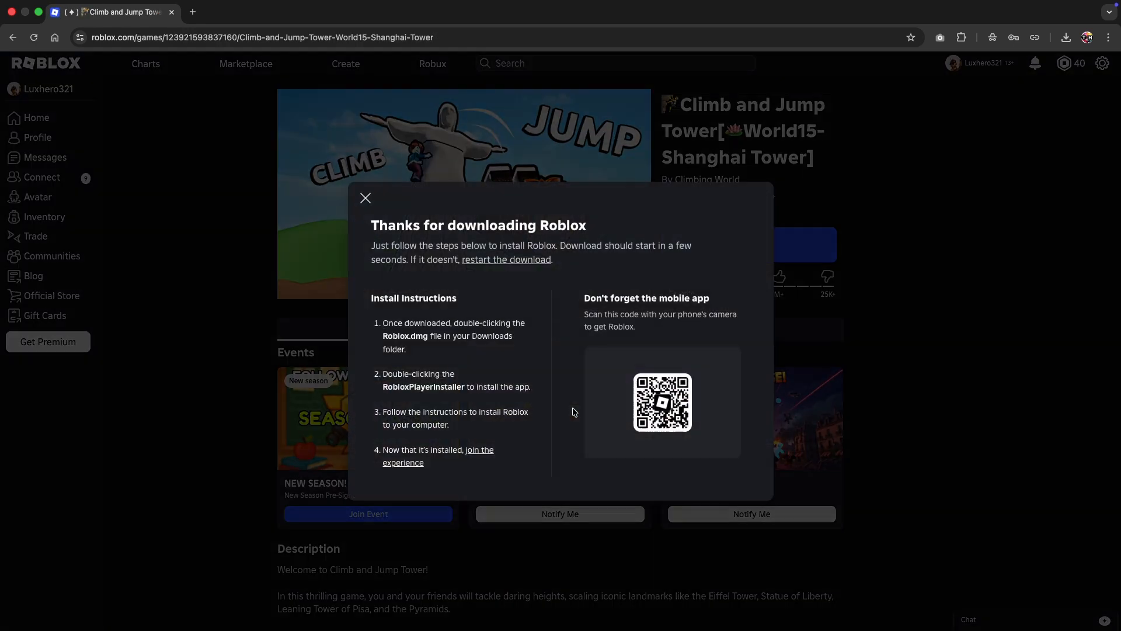
click(1066, 38)
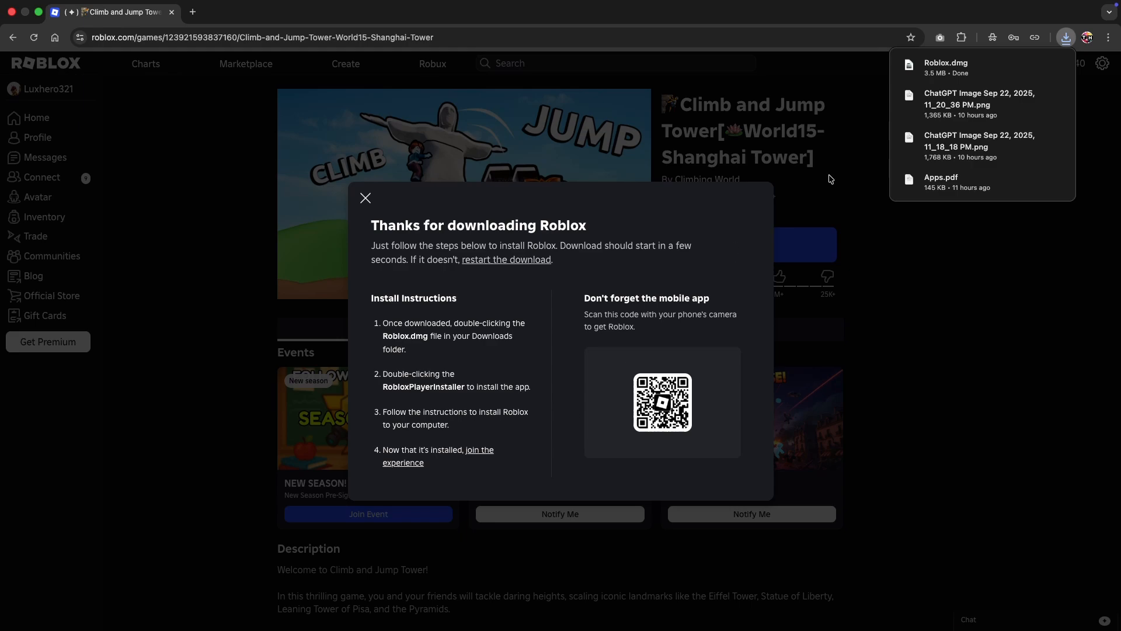